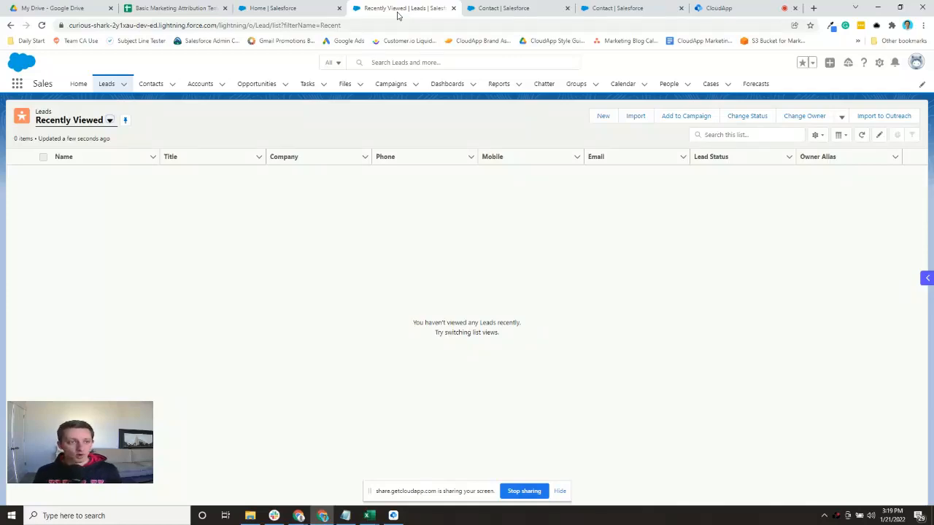
mouse_move(284, 9)
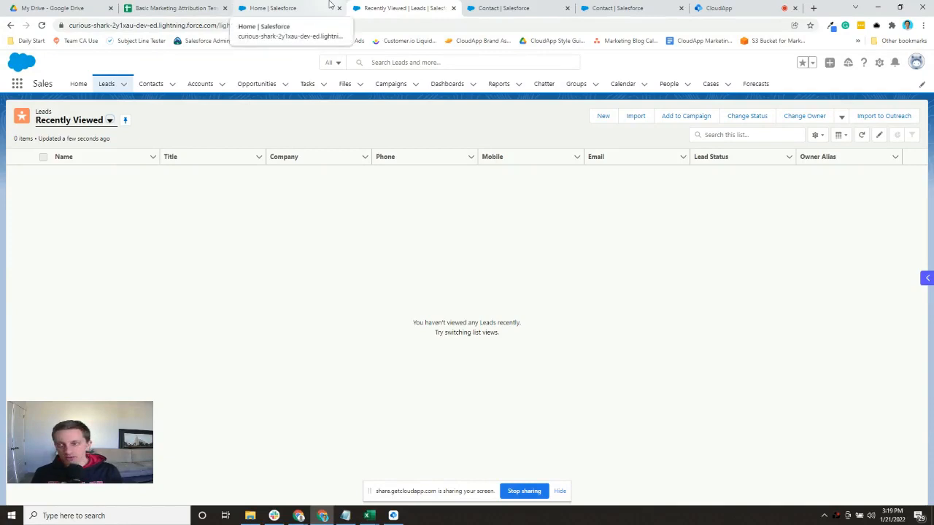
Start a new lead with First Name Albert, Last Name Fred, Company Albert's Biz
left_click(603, 115)
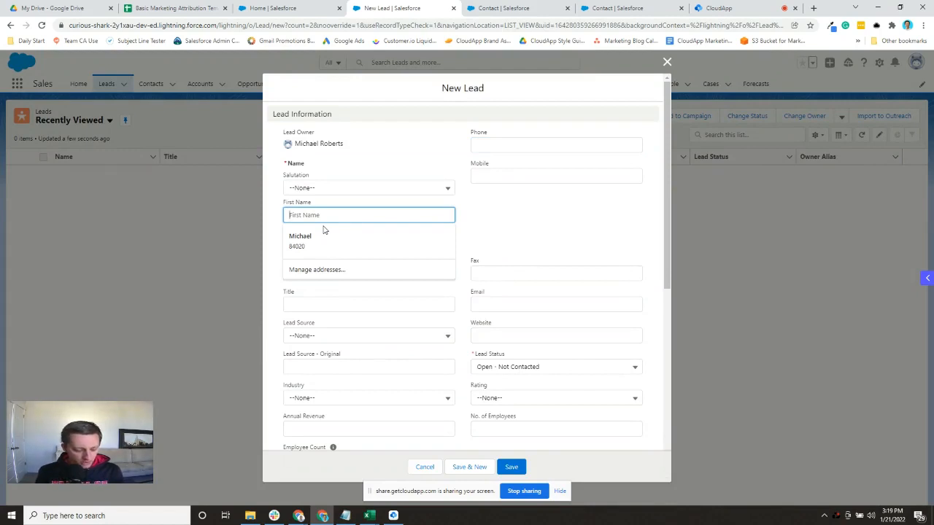
type("Albert")
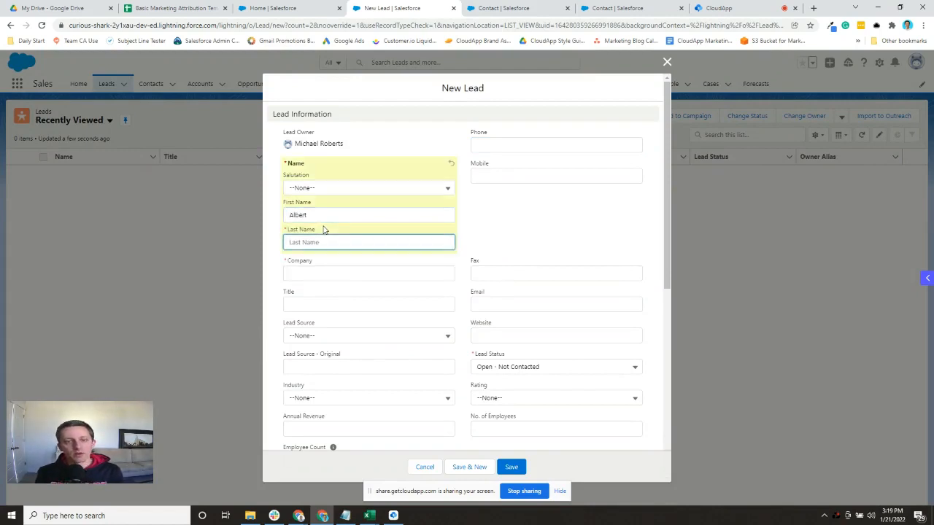
type("Fred")
left_click(369, 273)
type("A")
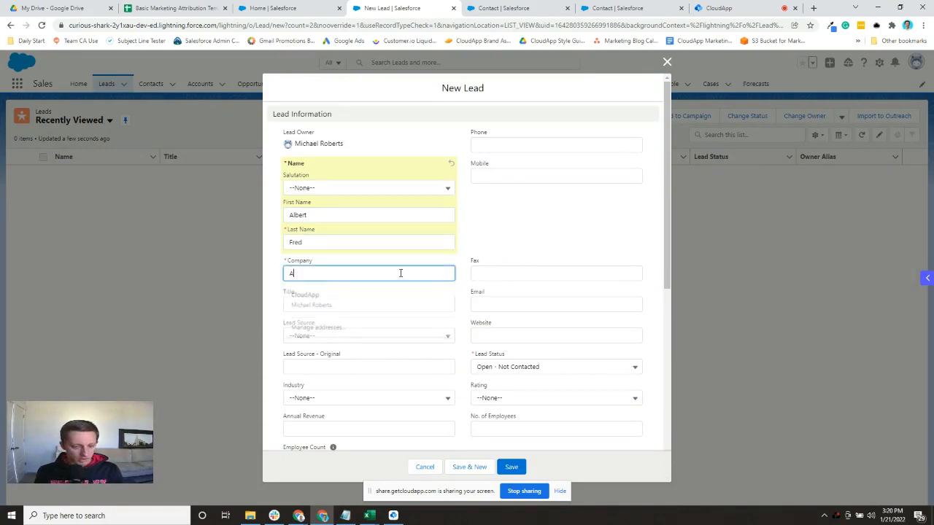
type("lbert'ss")
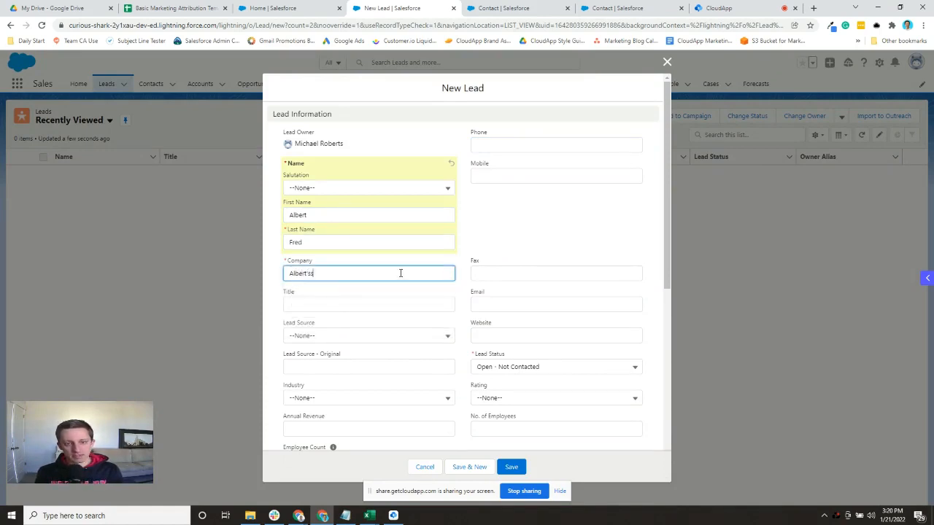
type("Albert's Biz")
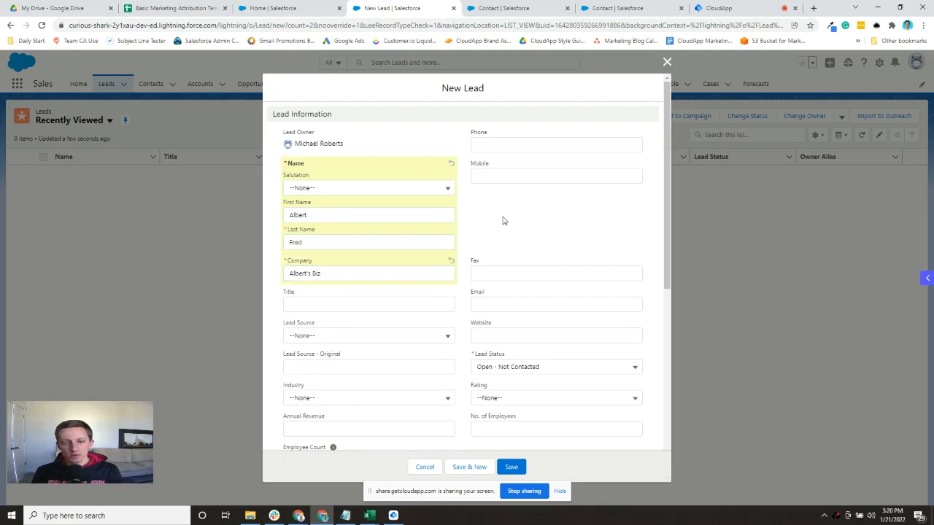
left_click(367, 335)
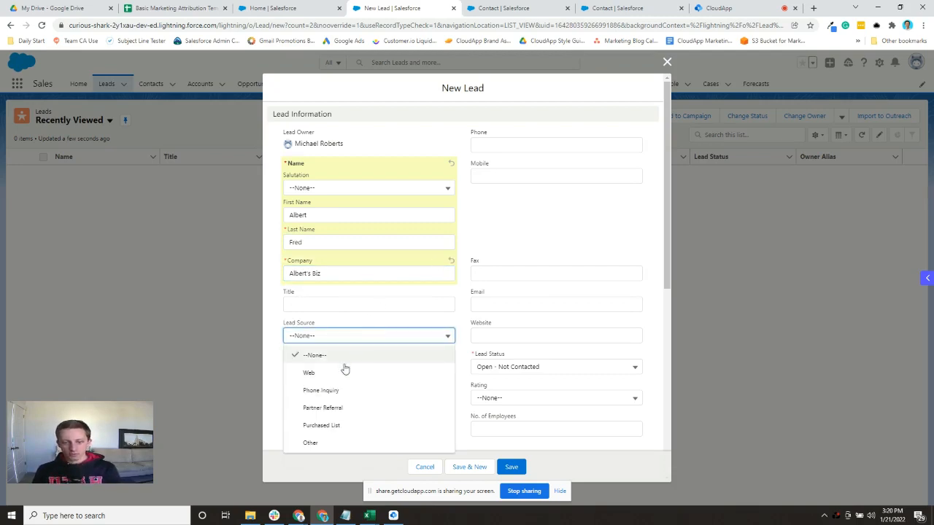
left_click(309, 372)
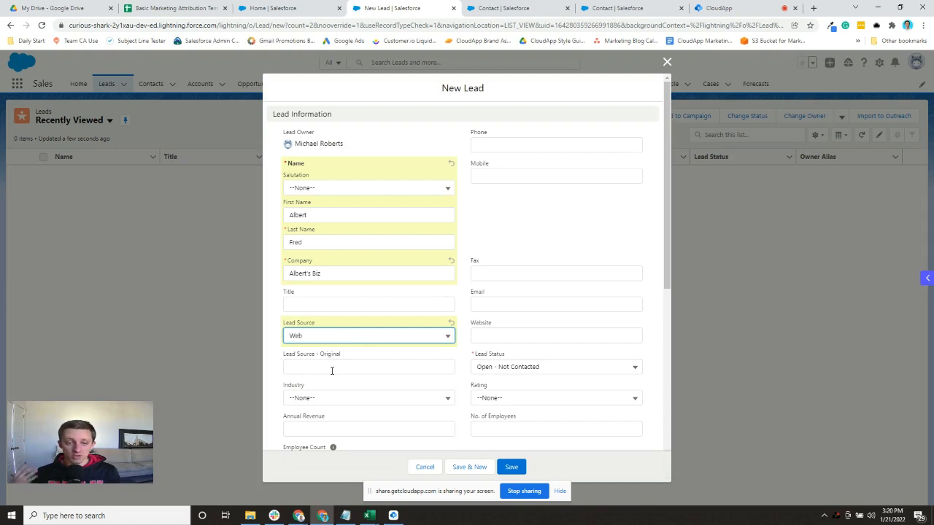
mouse_move(505, 454)
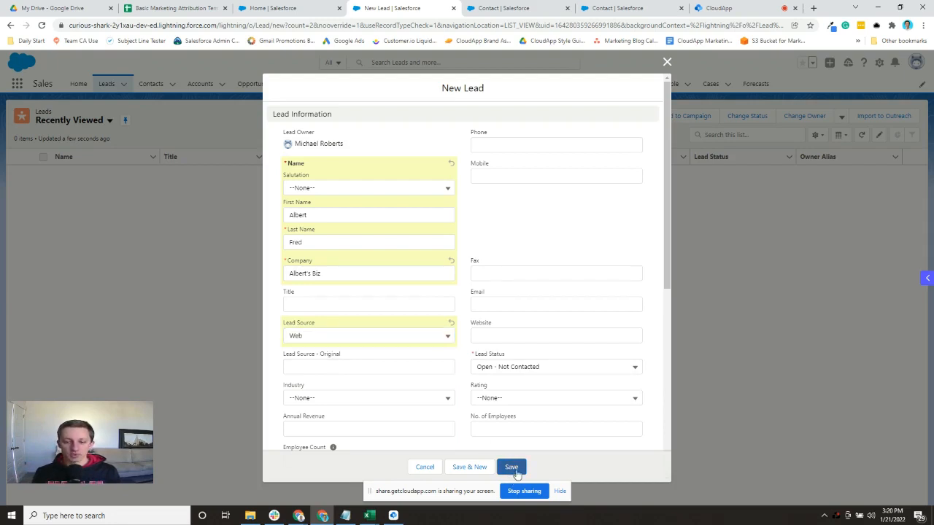
left_click(510, 467)
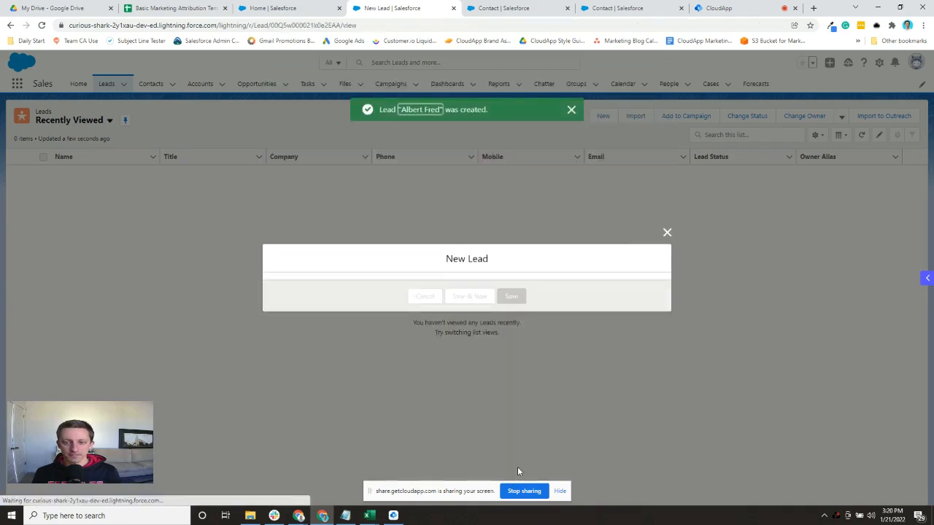
View the Albert Fred lead's details showing company Albert's Biz and lead source Web
left_click(511, 296)
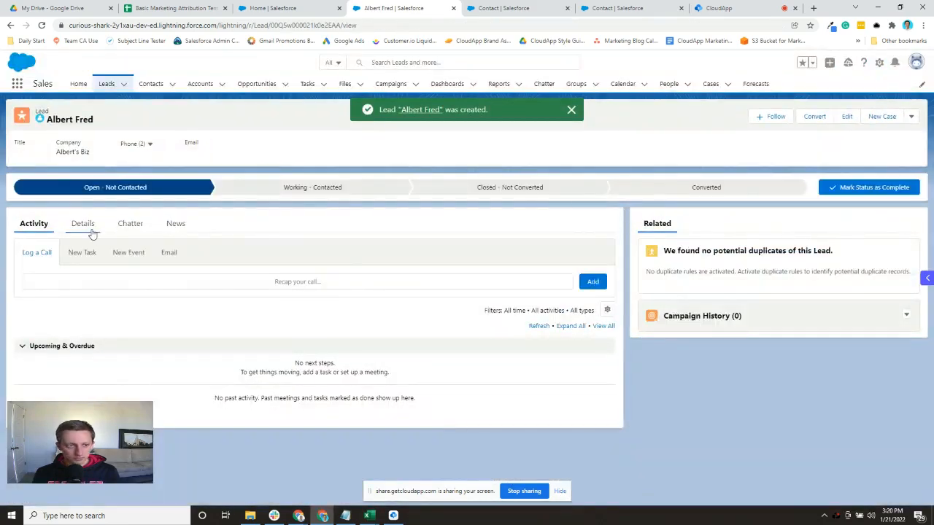
left_click(82, 223)
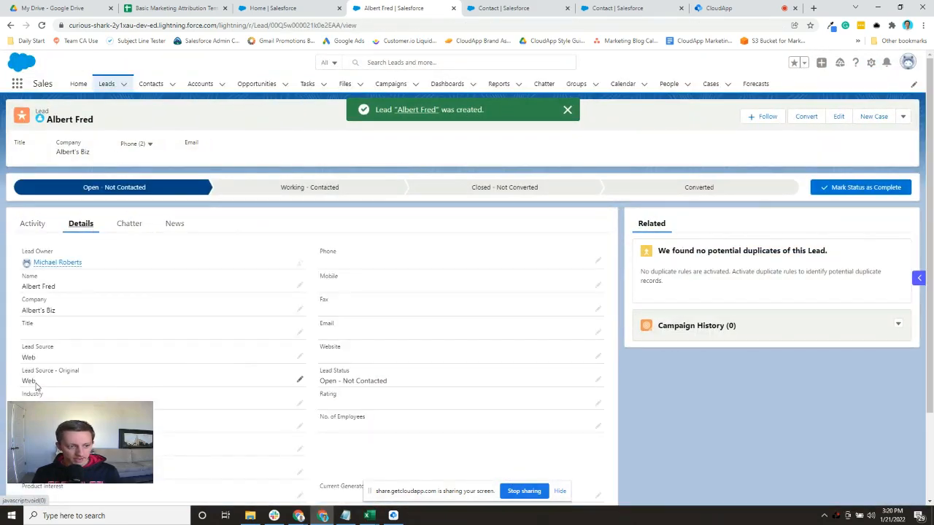
left_click(568, 110)
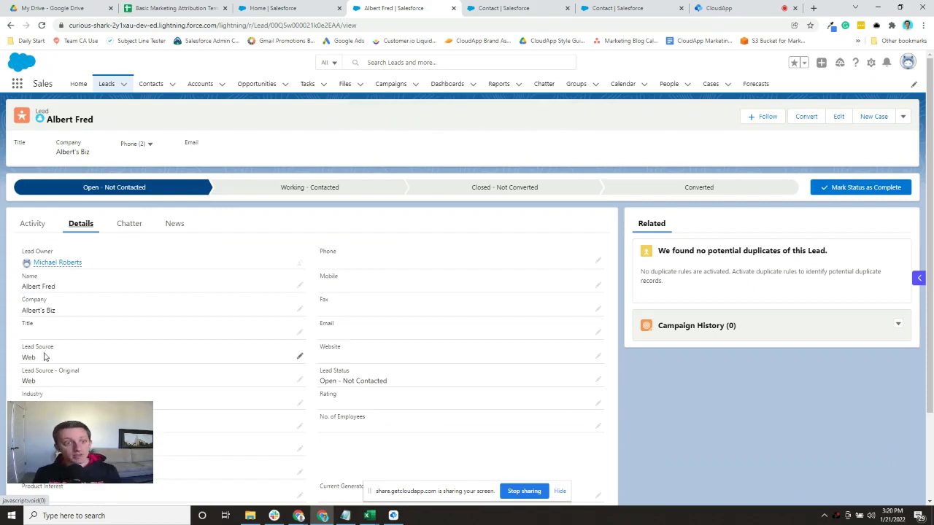
mouse_move(519, 135)
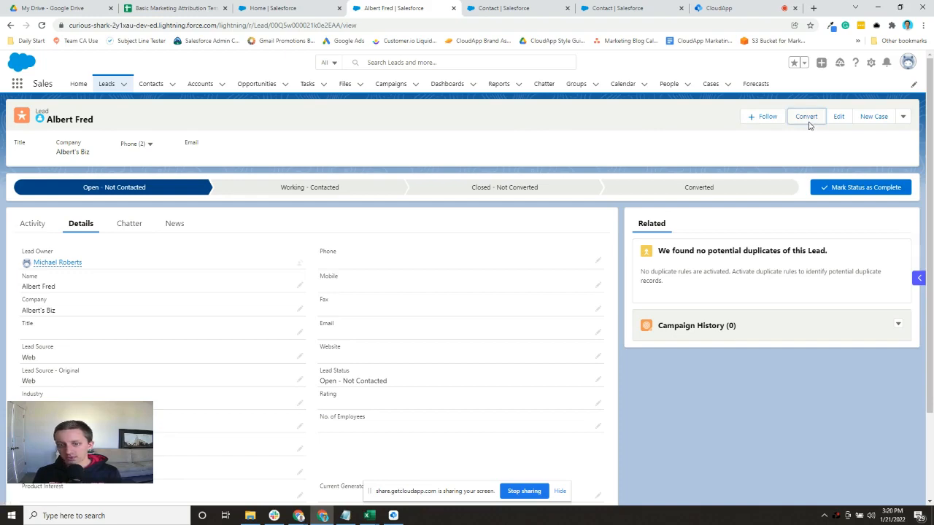
left_click(805, 116)
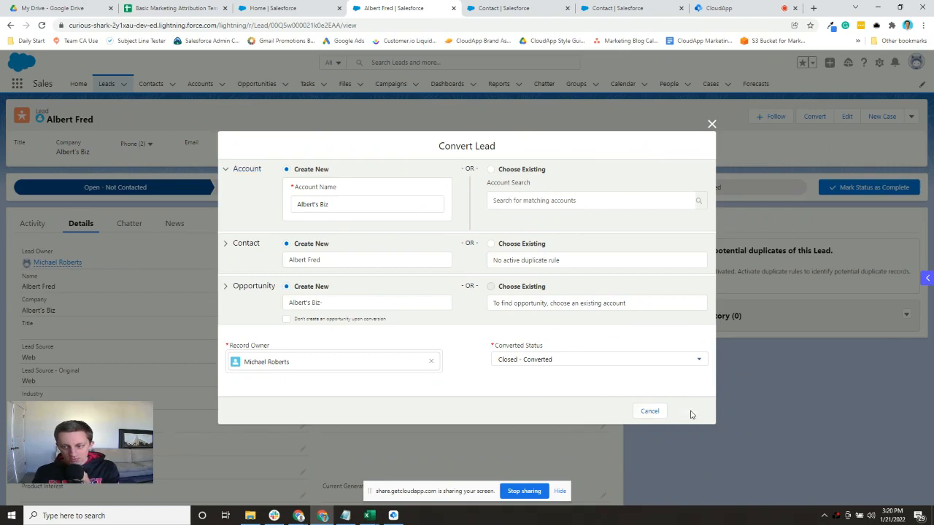
left_click(678, 411)
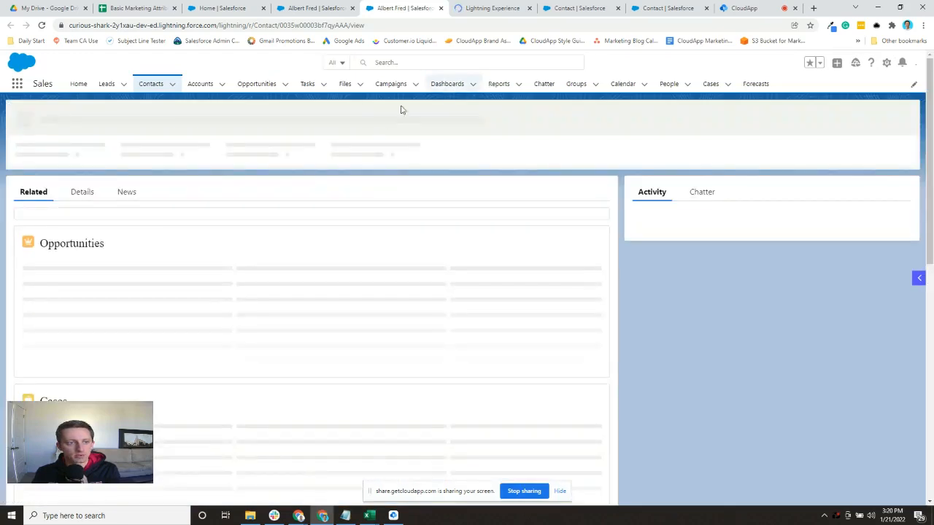
View the Albert's Biz opportunity details: Prospecting stage, Web source, Albert Fred contact role
left_click(82, 189)
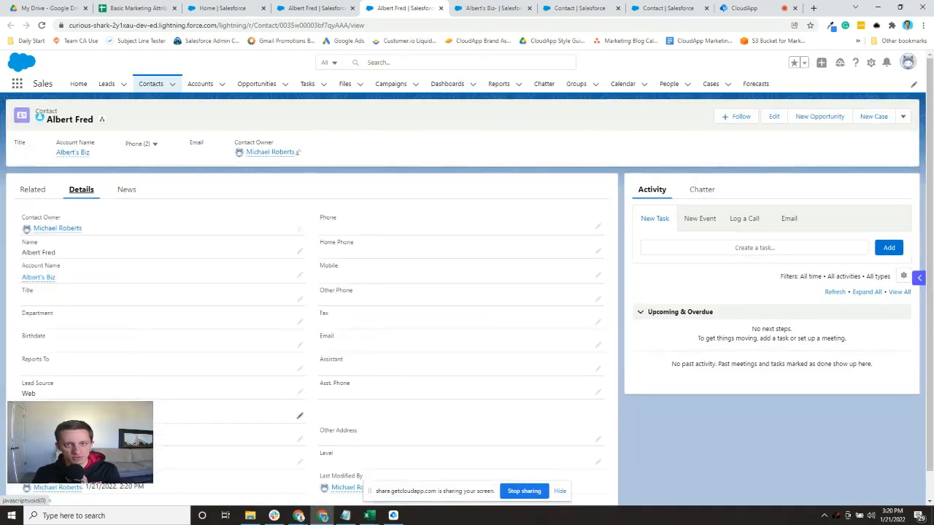
left_click(493, 9)
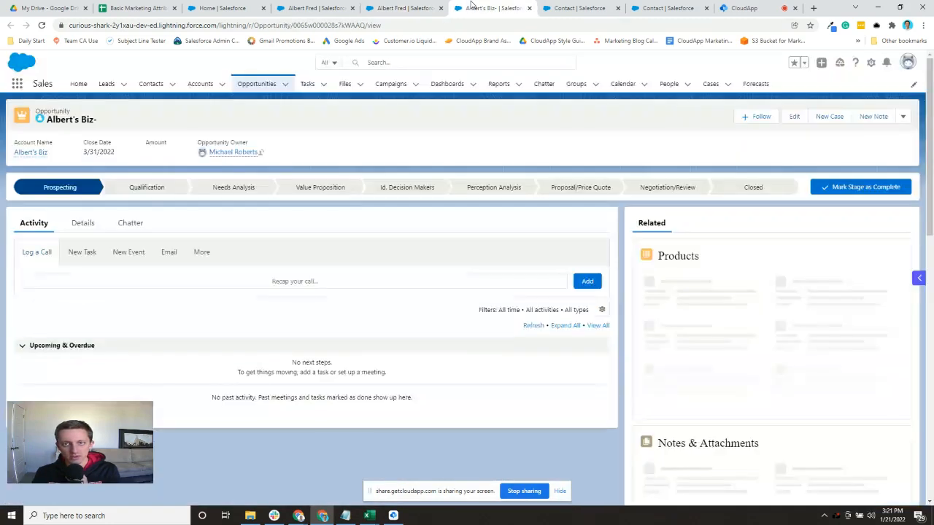
left_click(82, 222)
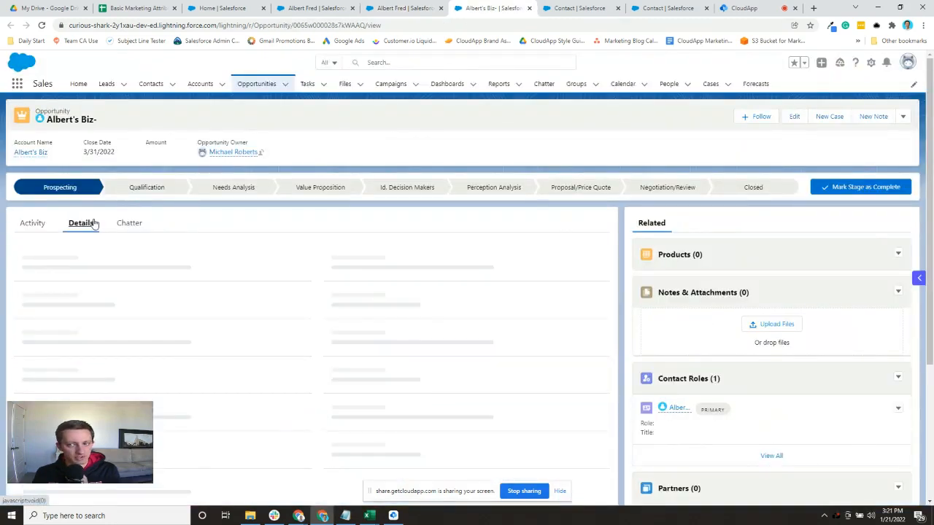
left_click(80, 222)
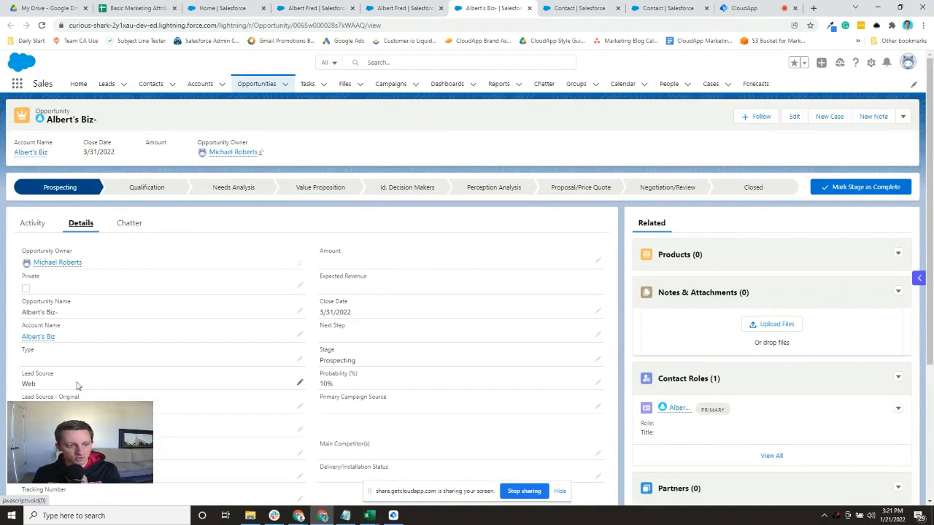
mouse_move(606, 388)
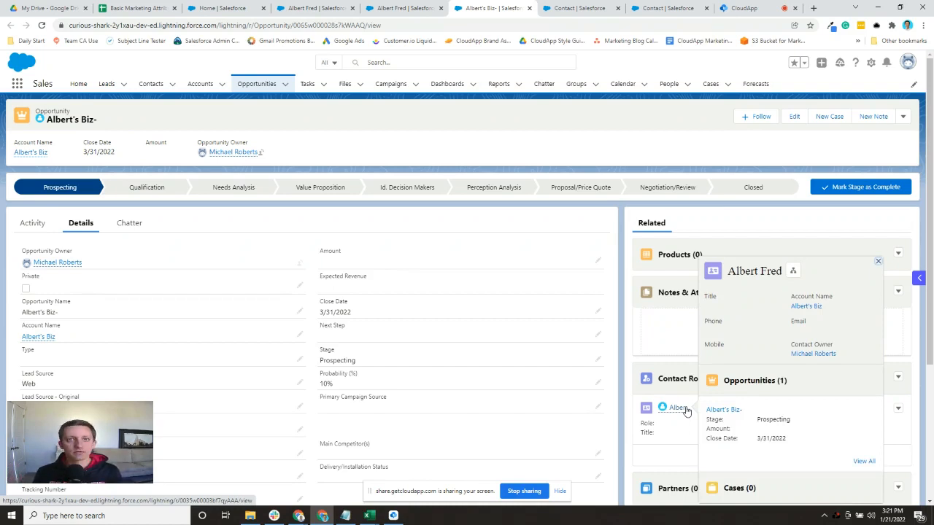
left_click(878, 261)
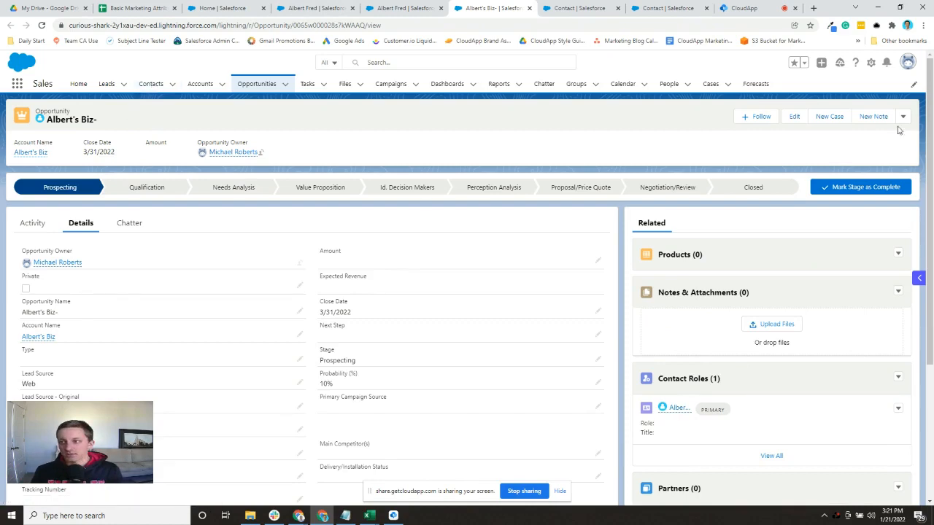
left_click(903, 117)
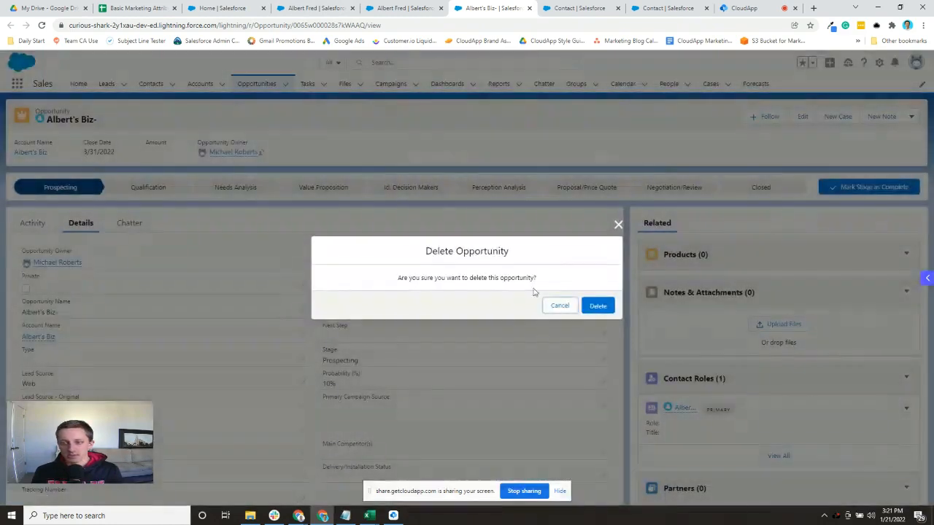
left_click(598, 306)
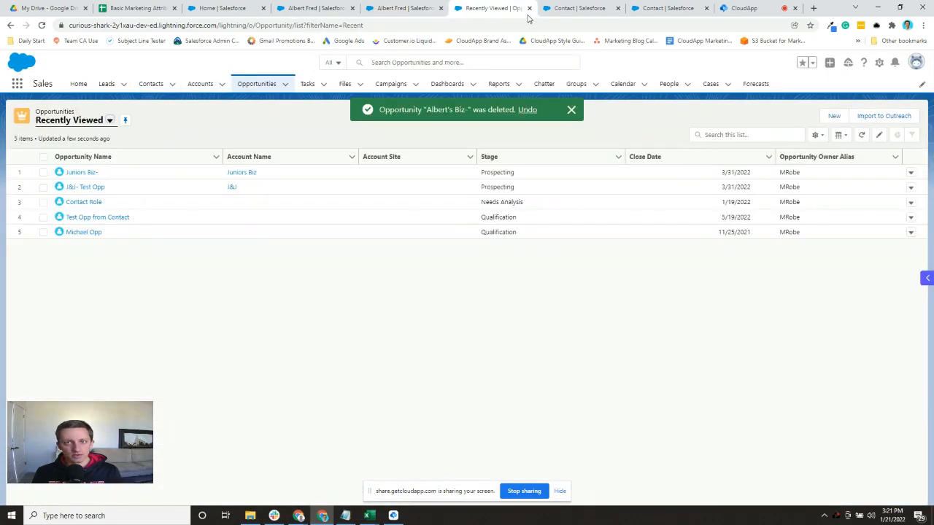
left_click(403, 8)
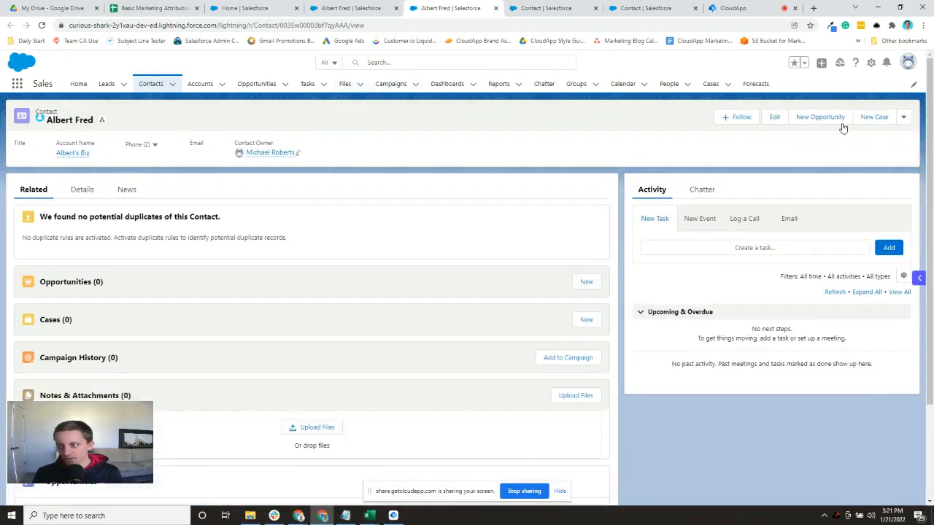
left_click(820, 117)
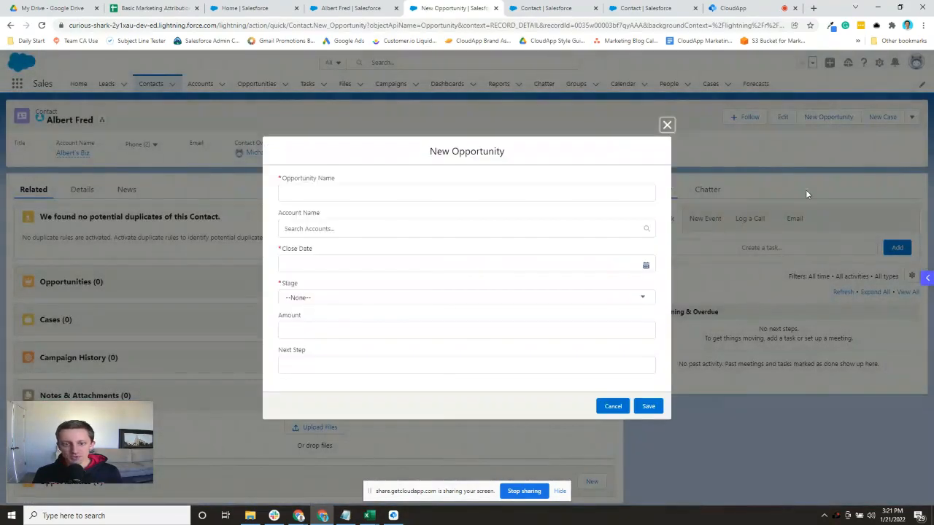
left_click(467, 192)
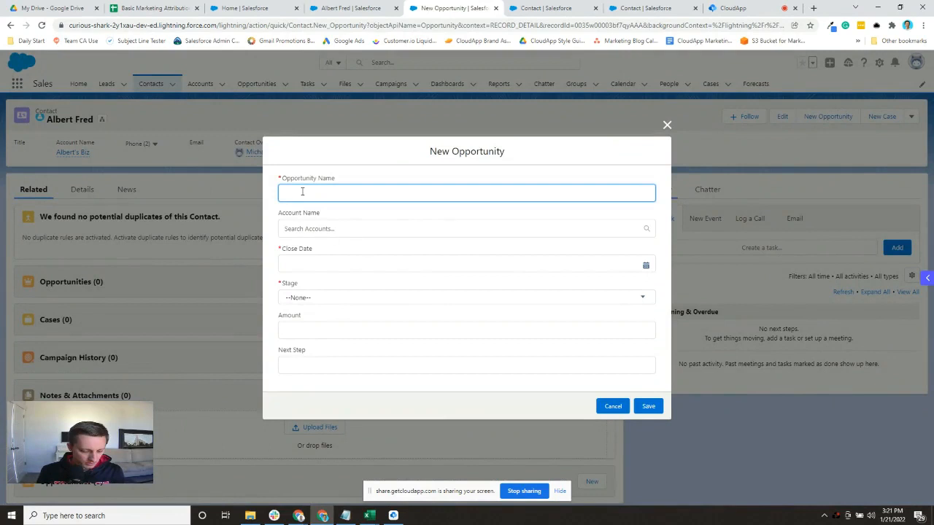
type("Albert Opp")
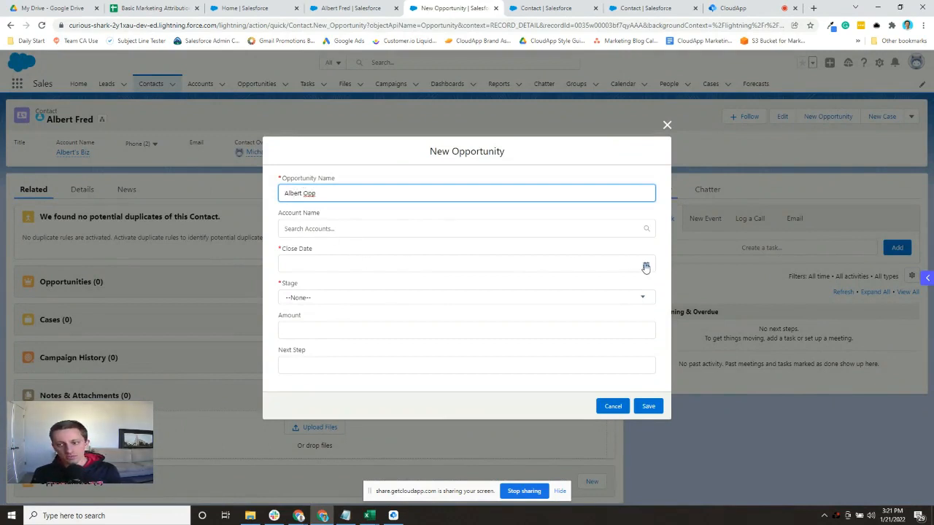
left_click(644, 264)
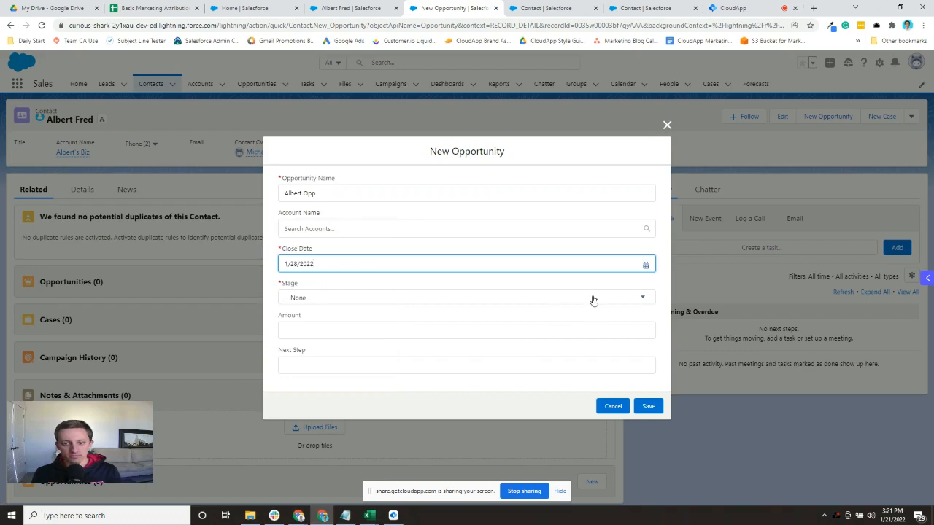
Set the amount to 100 at Needs Analysis stage and save Albert Opp
left_click(467, 298)
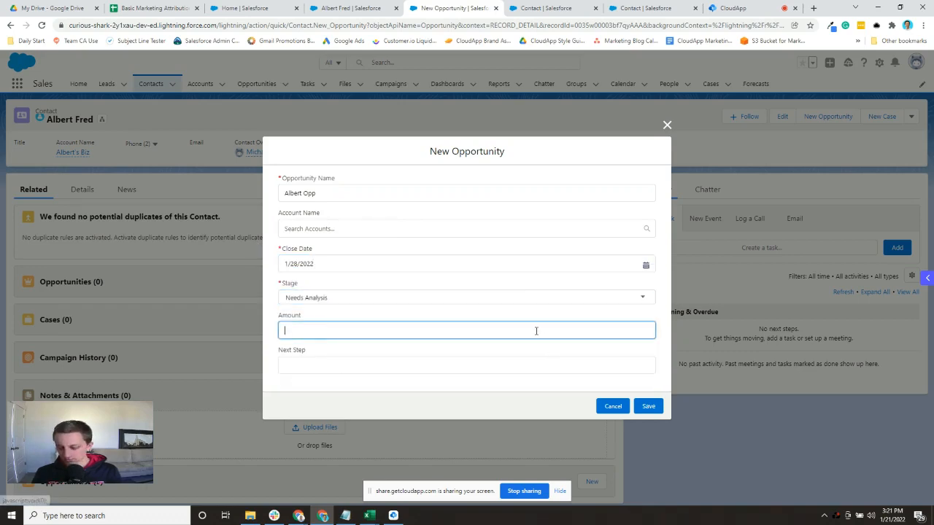
type("100.00")
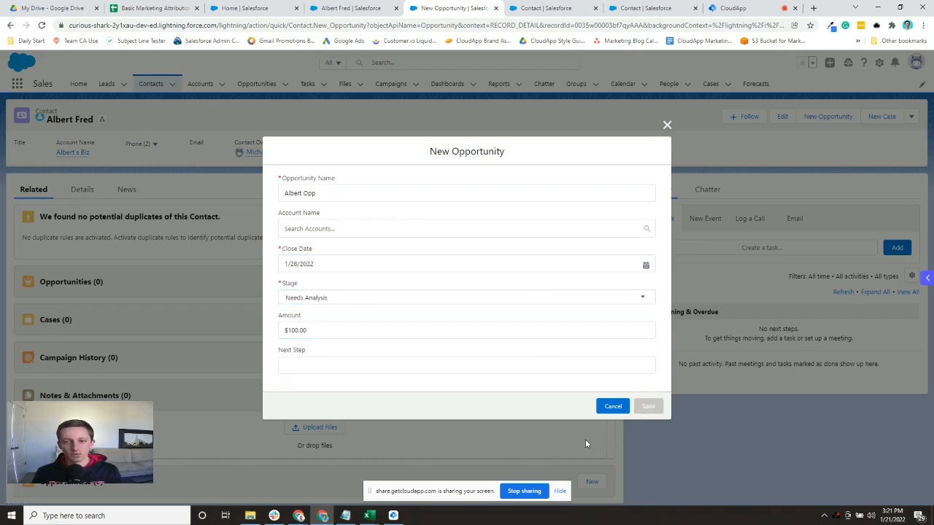
left_click(647, 406)
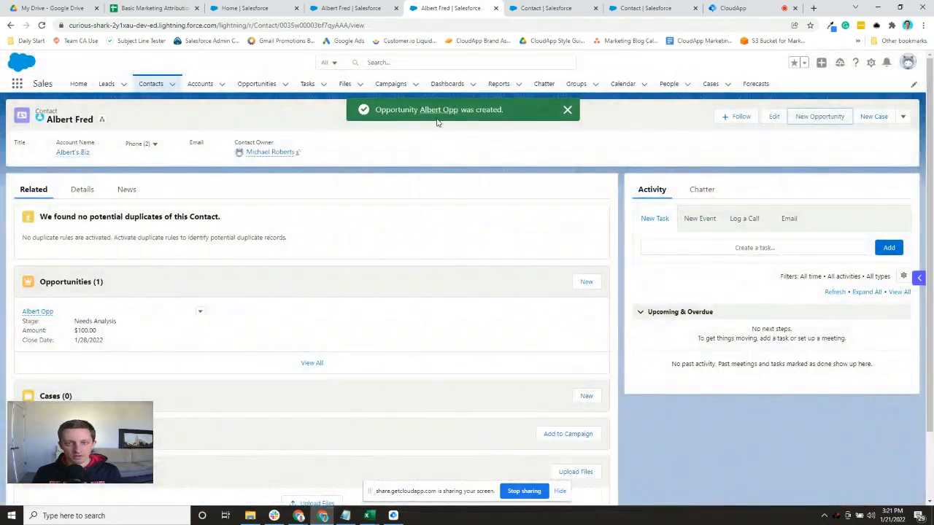
left_click(38, 312)
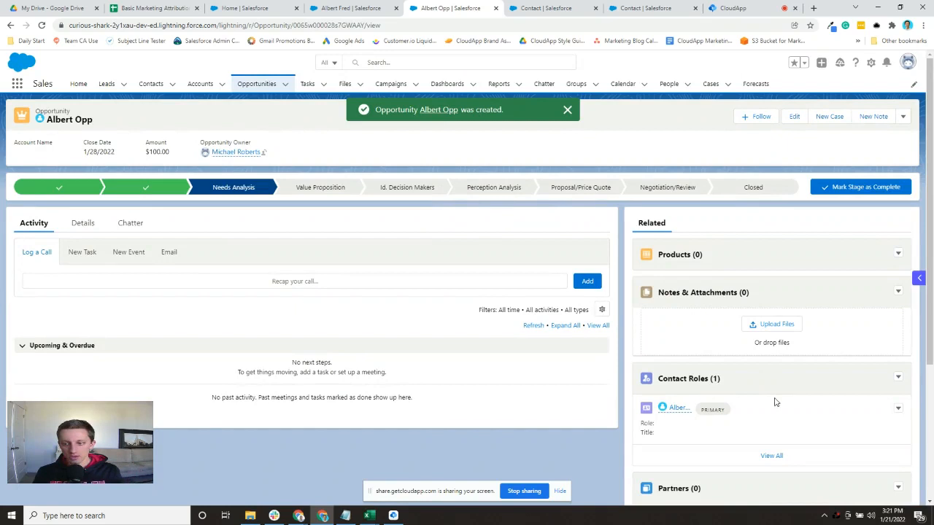
mouse_move(61, 218)
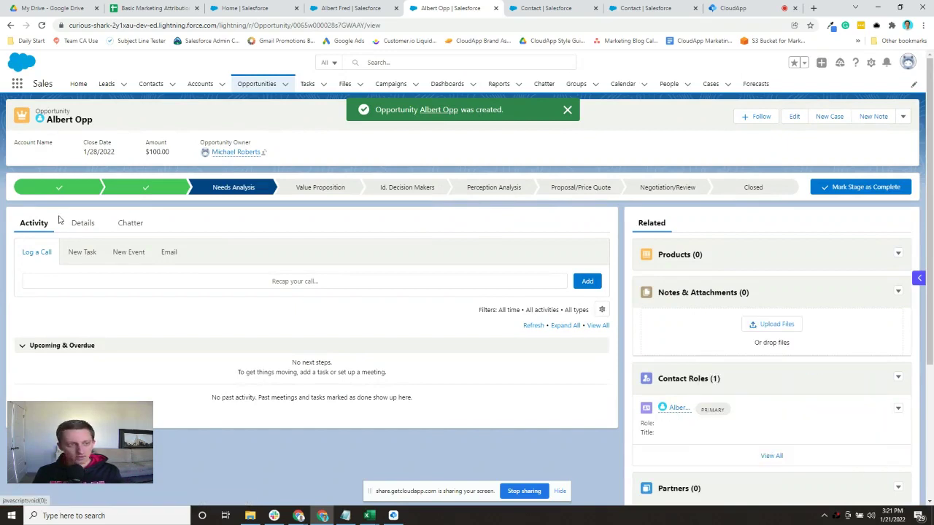
left_click(81, 222)
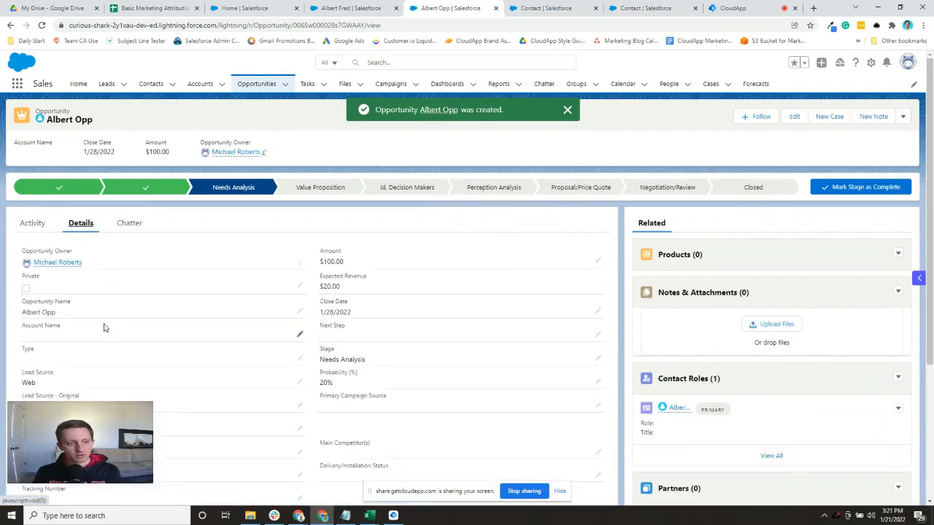
left_click(568, 109)
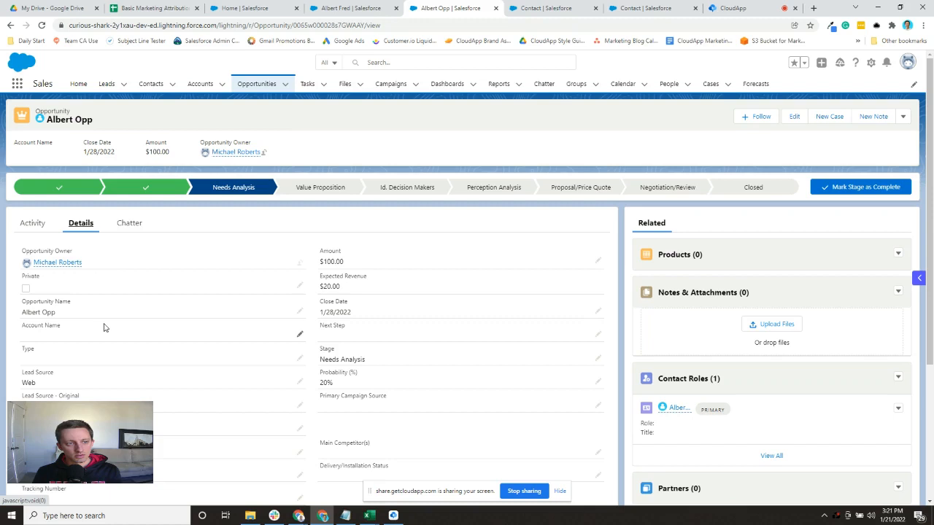
mouse_move(266, 352)
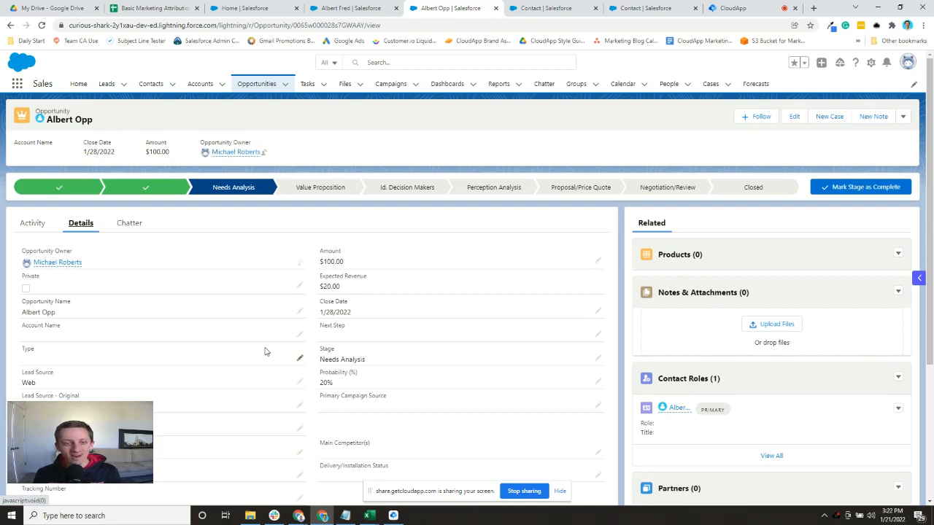
mouse_move(216, 362)
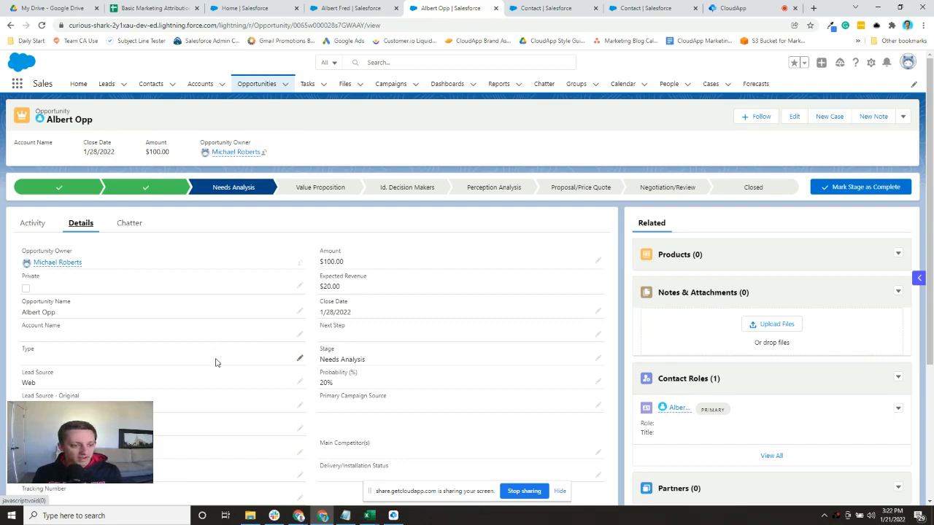